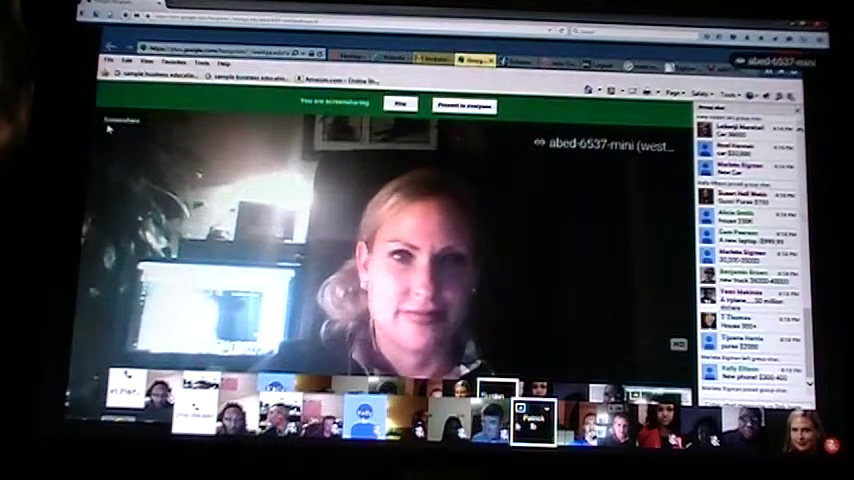
Bring up the Launch Activity slide on expensive purchases and saving for them.
click(464, 104)
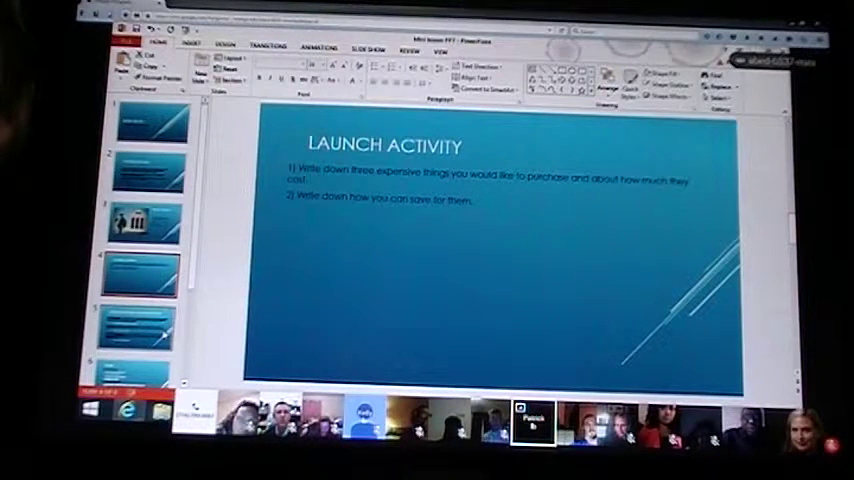
click(136, 324)
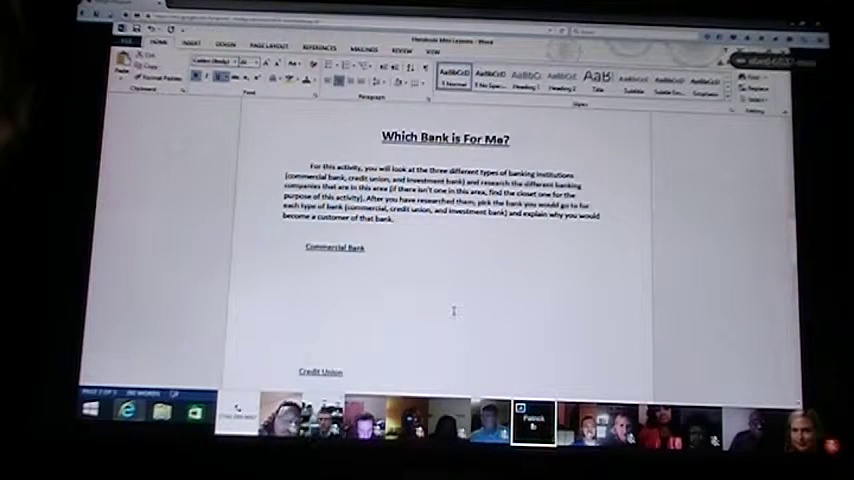
Scroll the 'Which Bank is For Me?' handout to the Commercial Bank and Credit Union headings.
scroll(down, 3)
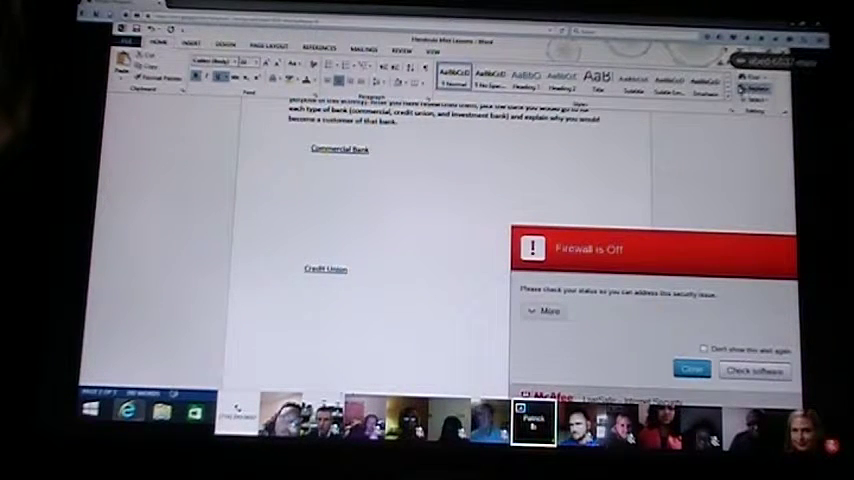
click(692, 368)
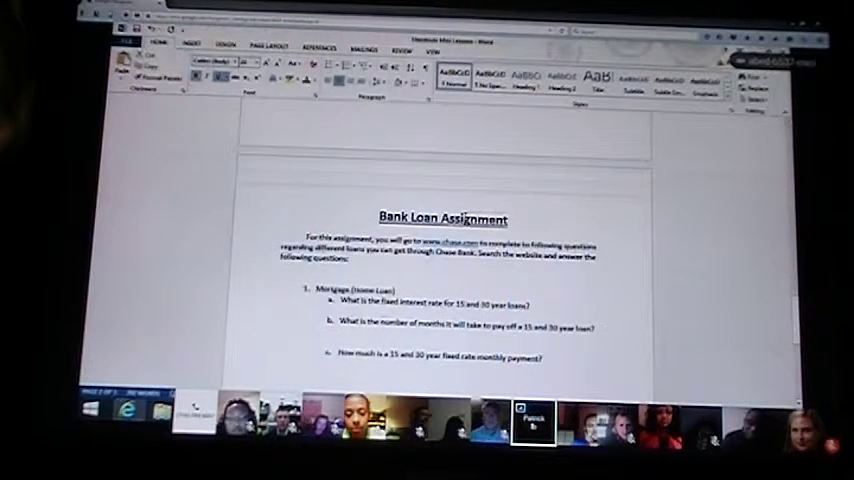
scroll(down, 3)
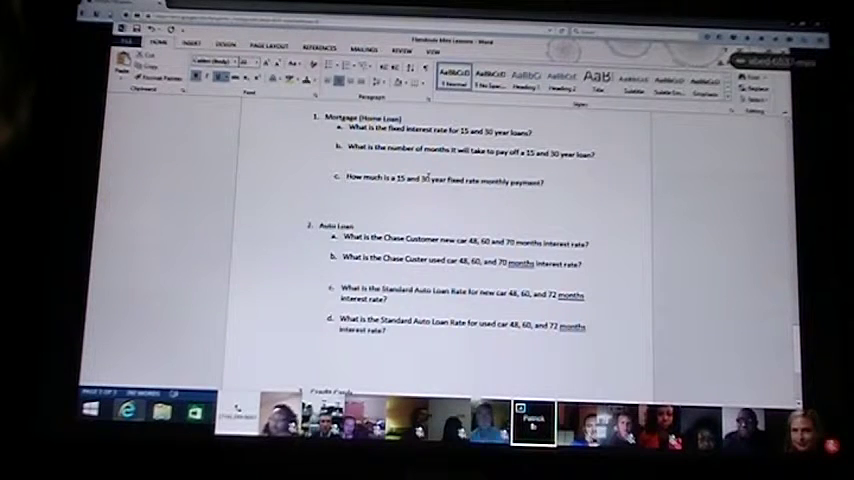
scroll(down, 3)
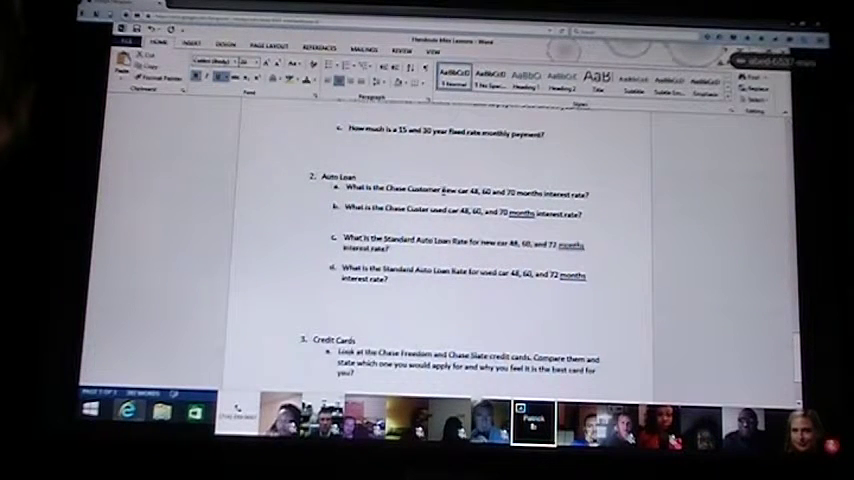
scroll(down, 3)
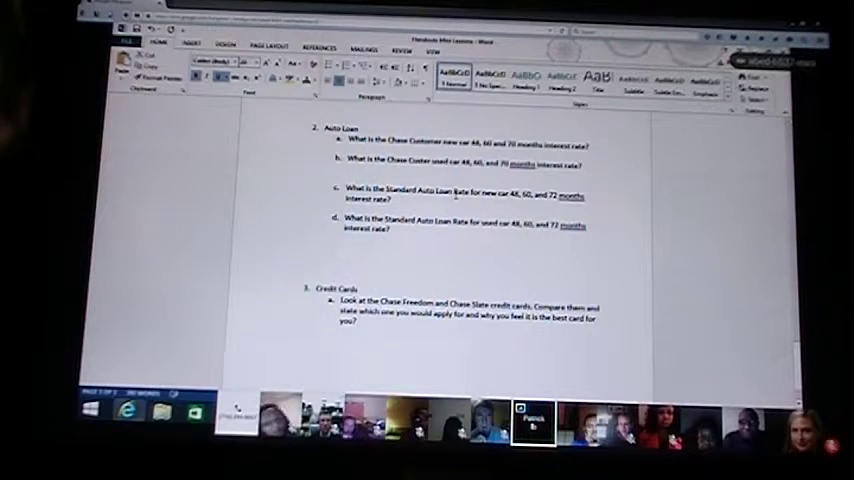
scroll(down, 3)
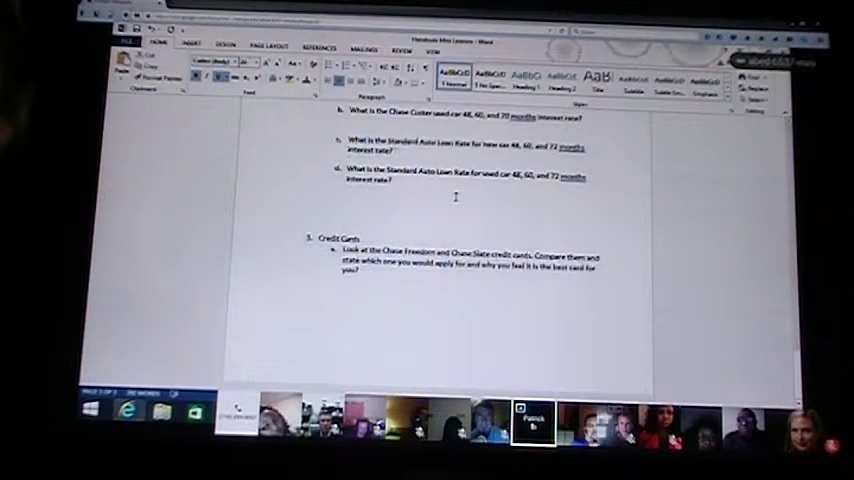